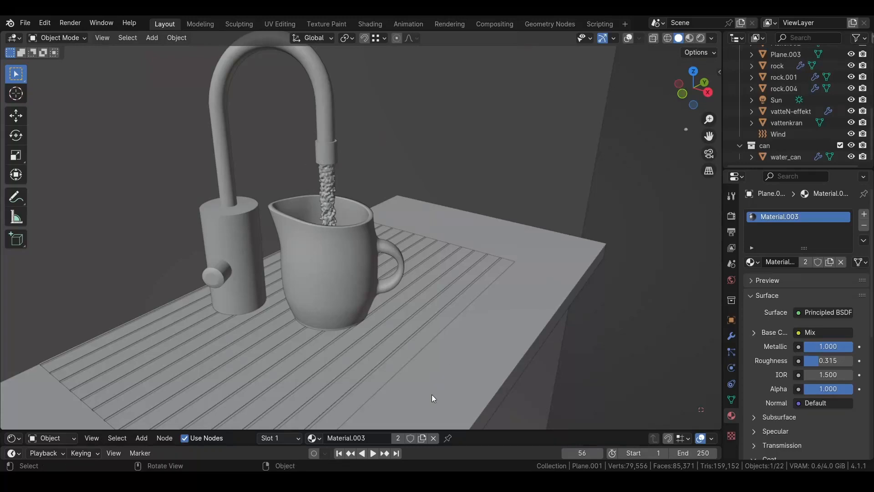
Play and stop the jug animation, select the Mball stream, and preview it in Rendered shading.
{"action": "left_click", "coordinate": [372, 453]}
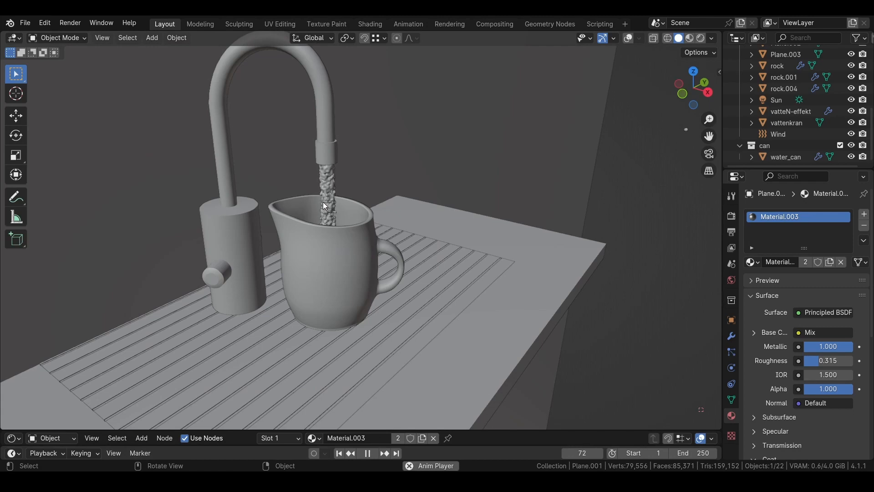
{"action": "left_click", "coordinate": [367, 453]}
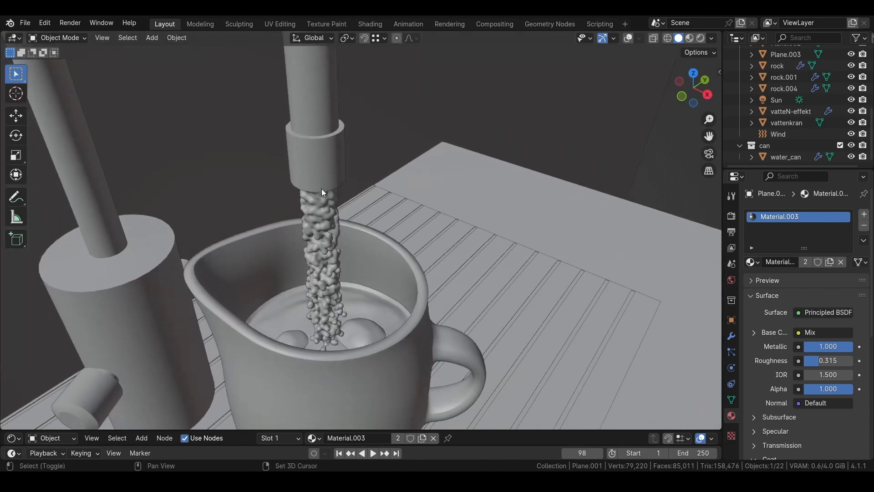
{"action": "left_click", "coordinate": [686, 38]}
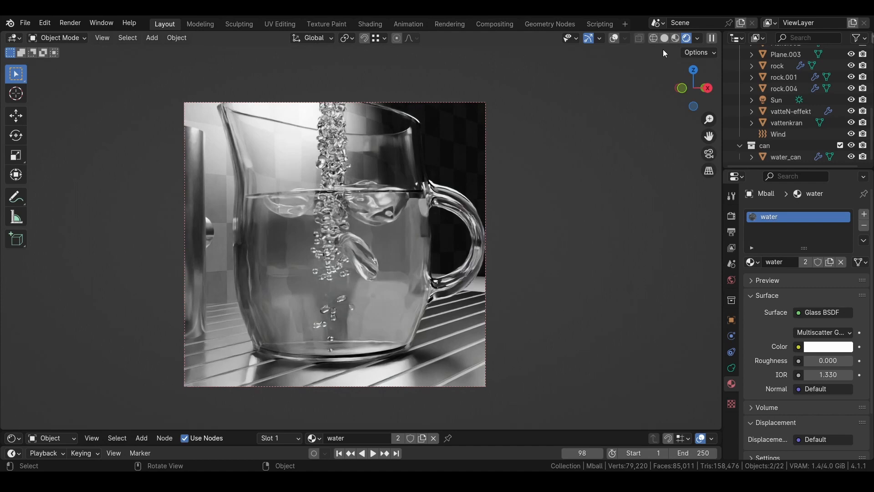
{"action": "left_click", "coordinate": [665, 38]}
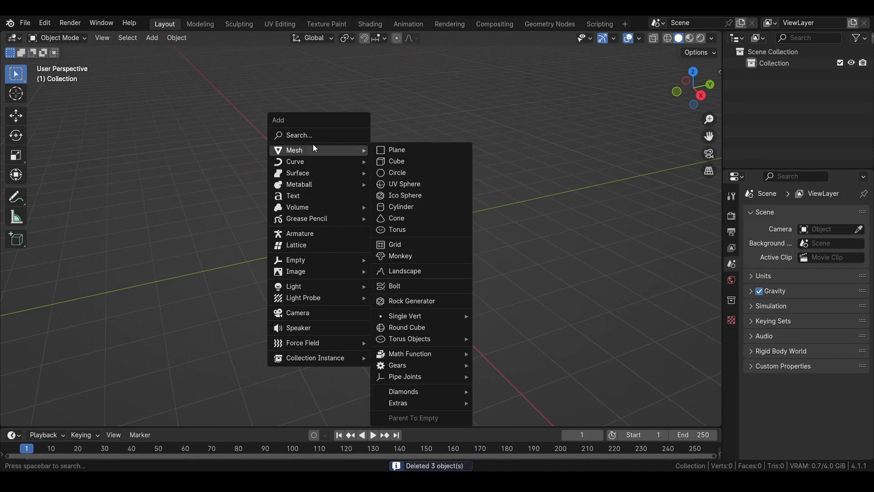
{"action": "mouse_move", "coordinate": [413, 173]}
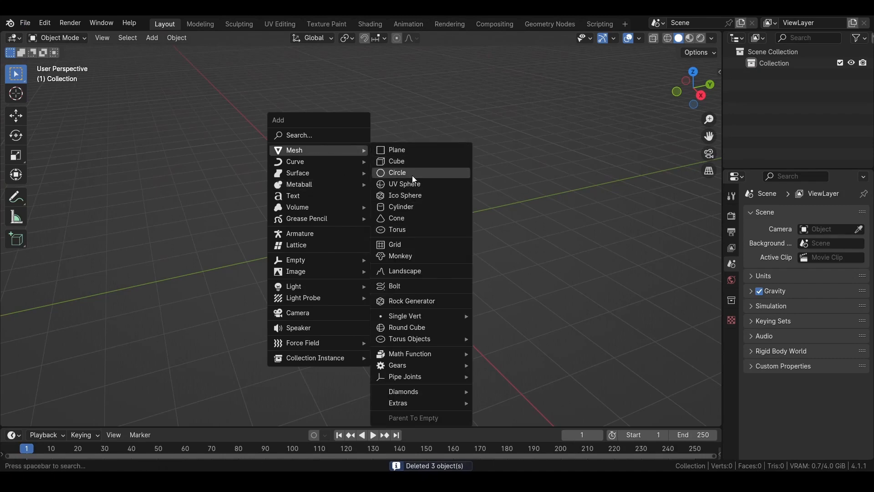
Add a circle mesh and give it a particle system with the Render panel expanded.
{"action": "left_click", "coordinate": [397, 172]}
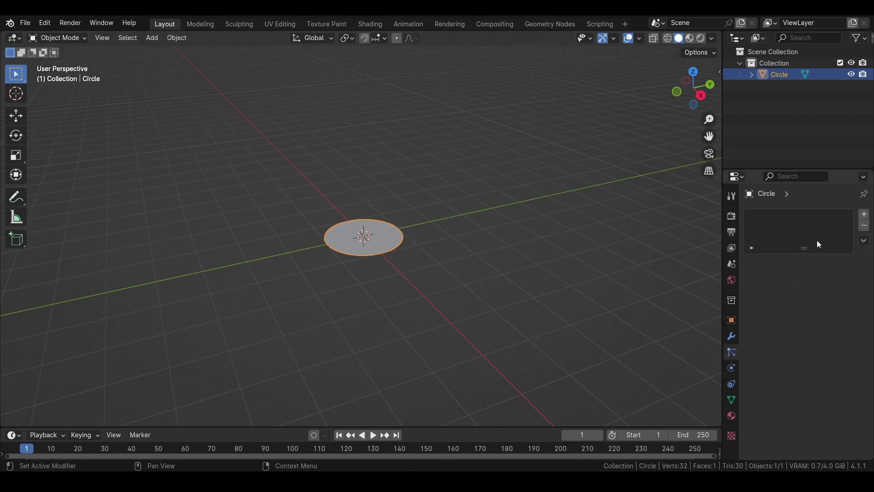
{"action": "left_click", "coordinate": [731, 351]}
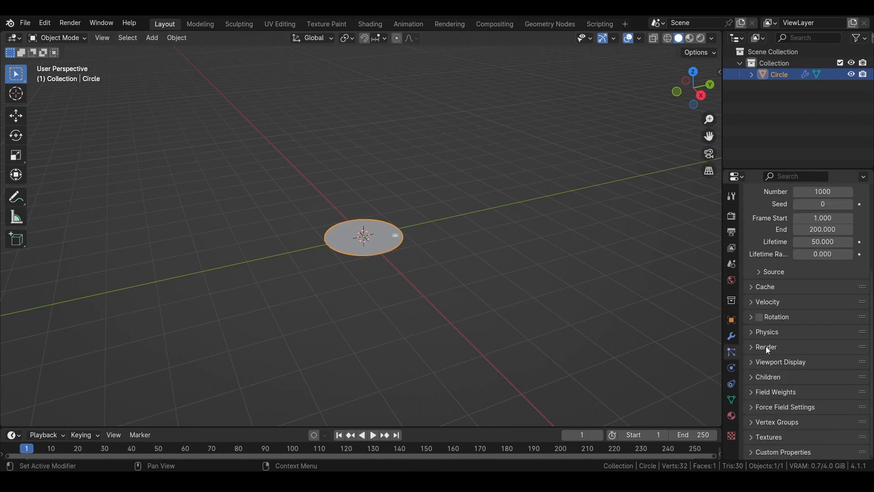
{"action": "left_click", "coordinate": [766, 347]}
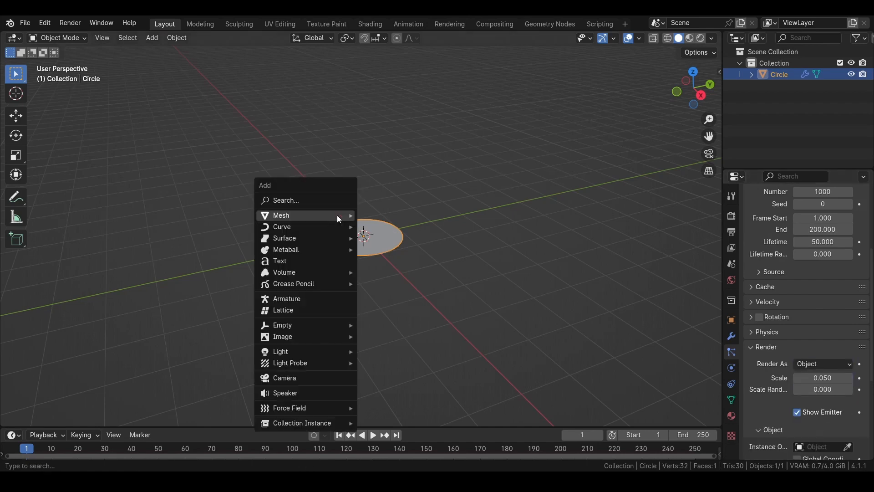
Add a metaball and render the circle's particles as that Mball object at scale 0.51.
{"action": "left_click", "coordinate": [285, 250]}
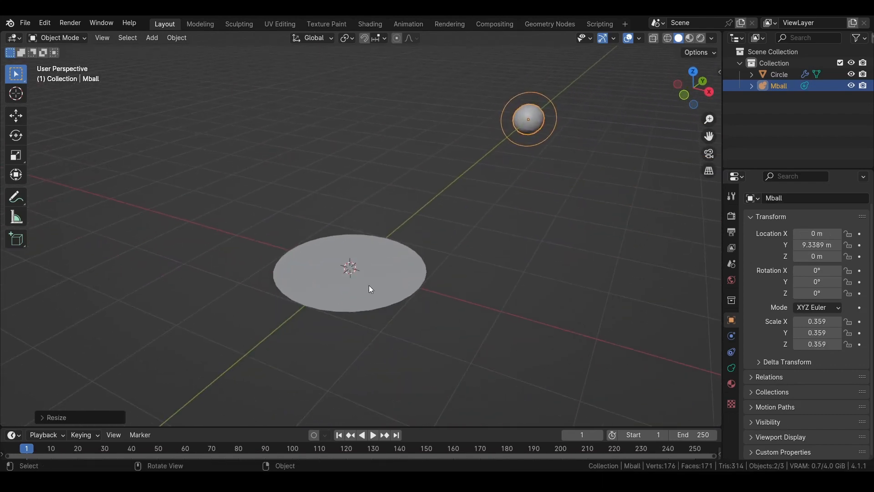
{"action": "left_click", "coordinate": [779, 75]}
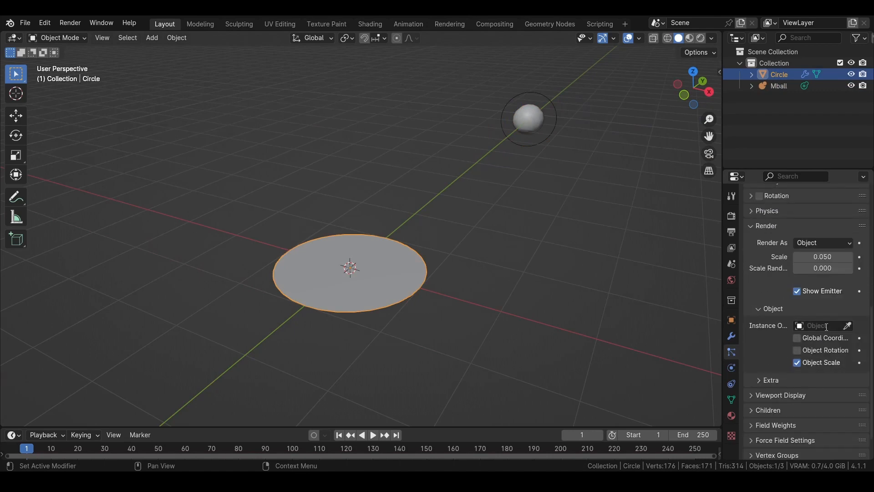
{"action": "left_click", "coordinate": [822, 325]}
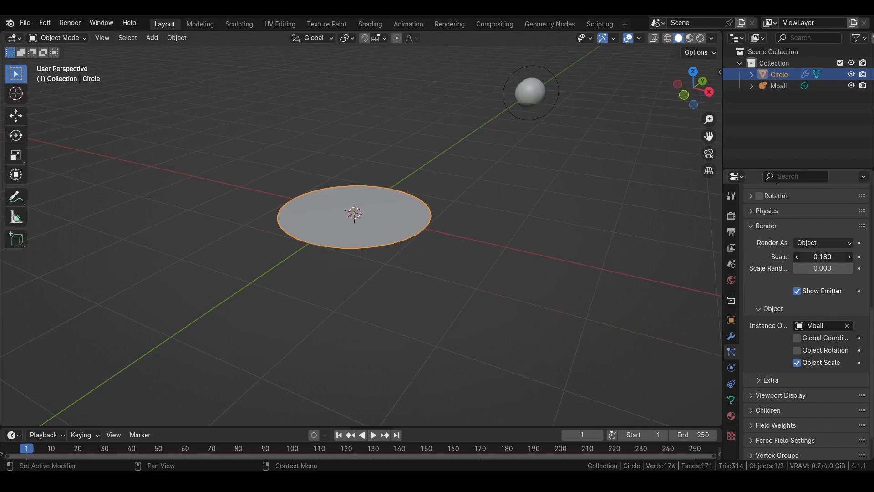
{"action": "left_click_drag", "start_coordinate": [822, 257], "coordinate": [822, 256]}
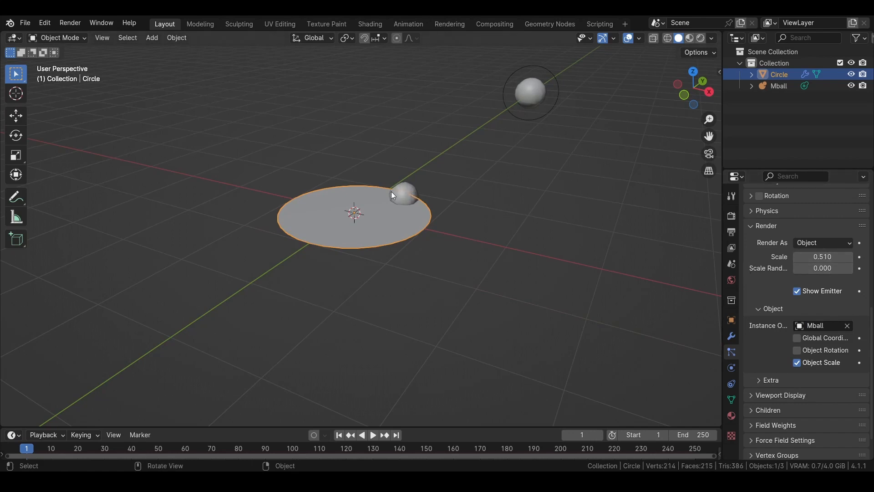
{"action": "mouse_move", "coordinate": [414, 369]}
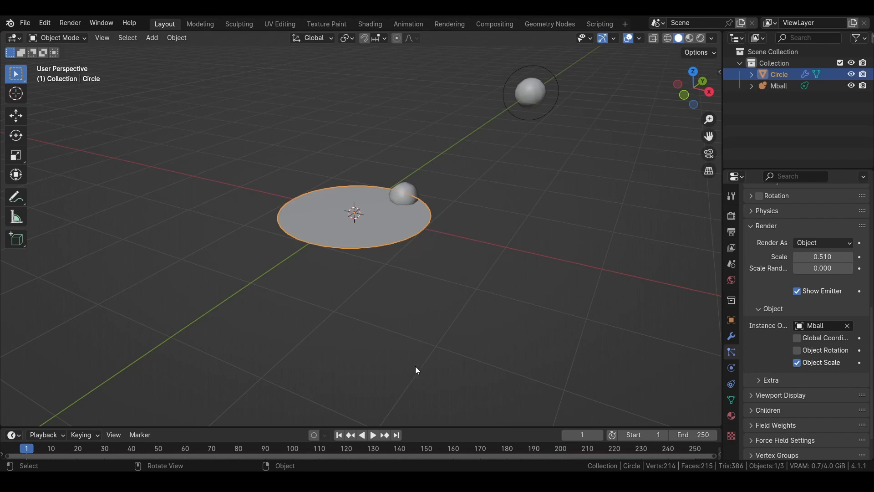
{"action": "left_click", "coordinate": [373, 435]}
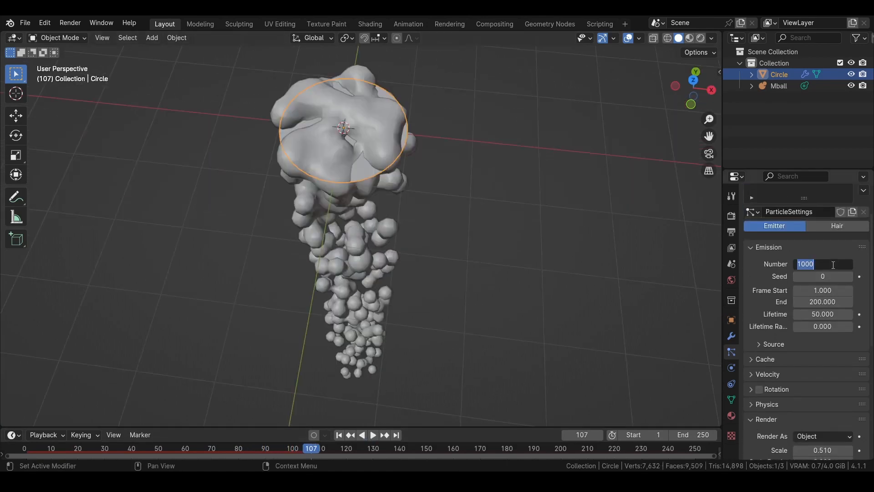
Emit 10000 particles through frame 250, adjust lifetime, and set scale randomness to 0.134.
{"action": "type", "text": "10000"}
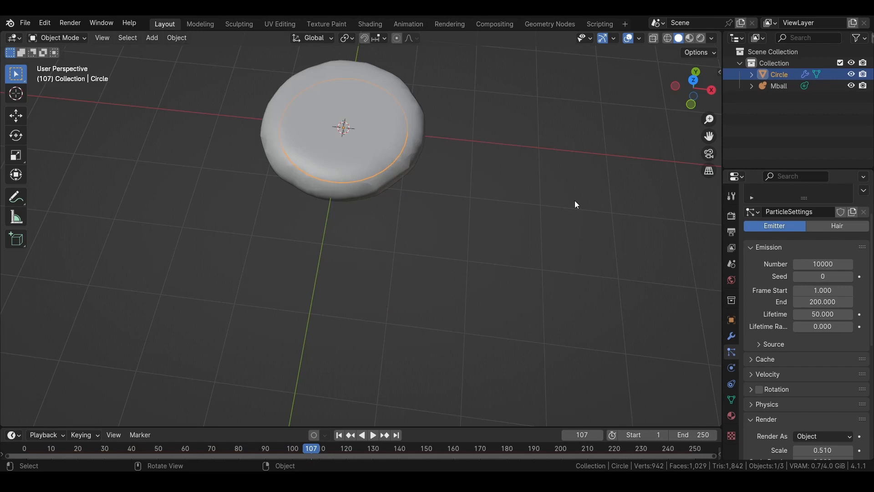
{"action": "left_click", "coordinate": [374, 435]}
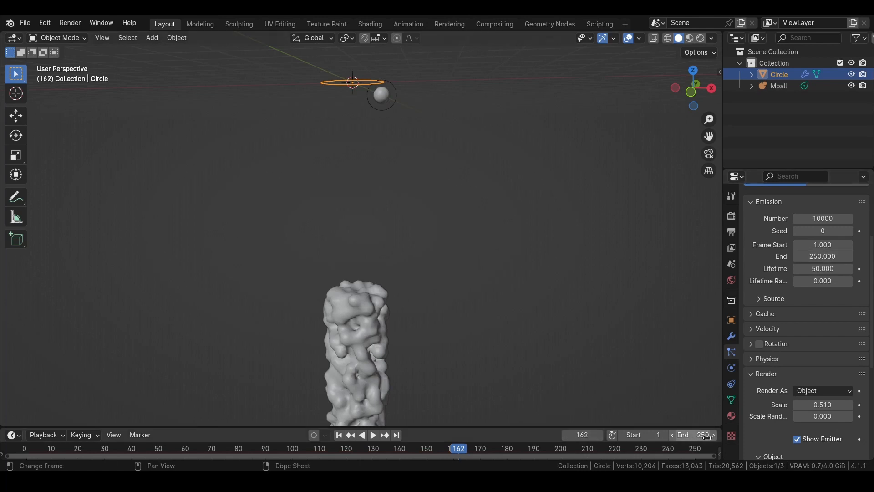
{"action": "double_click", "coordinate": [822, 269]}
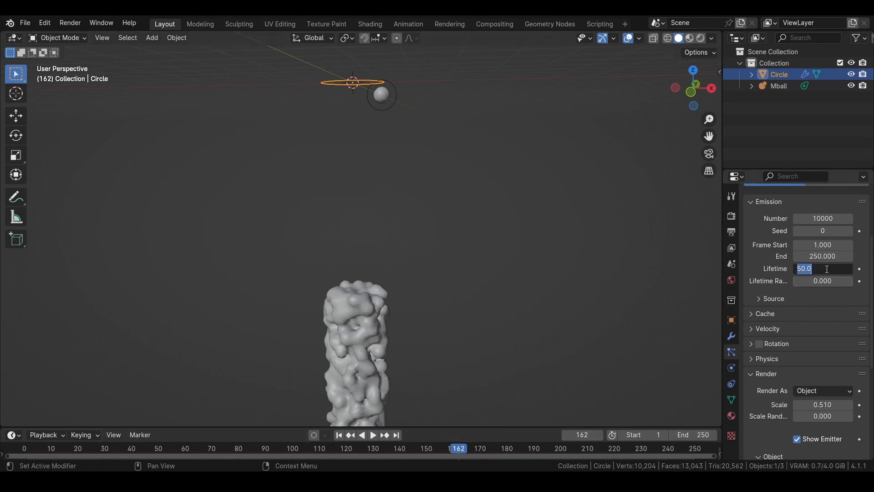
{"action": "key", "text": "Return"}
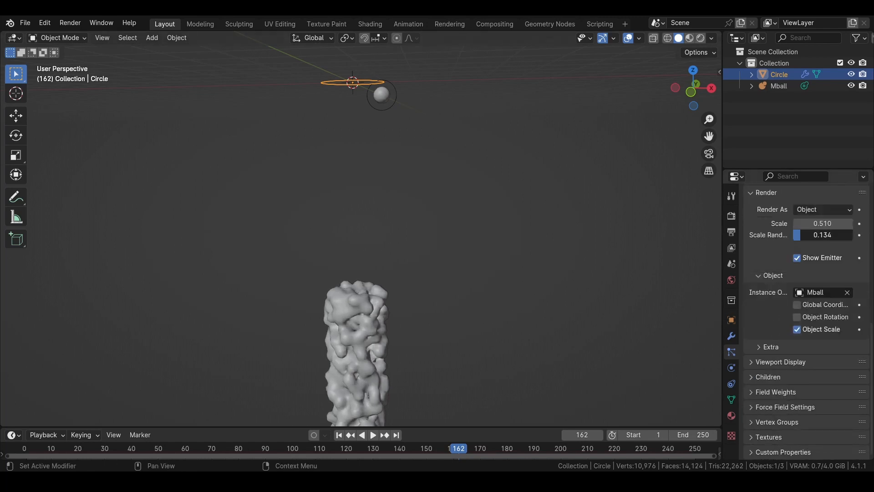
{"action": "left_click_drag", "start_coordinate": [822, 235], "coordinate": [837, 234]}
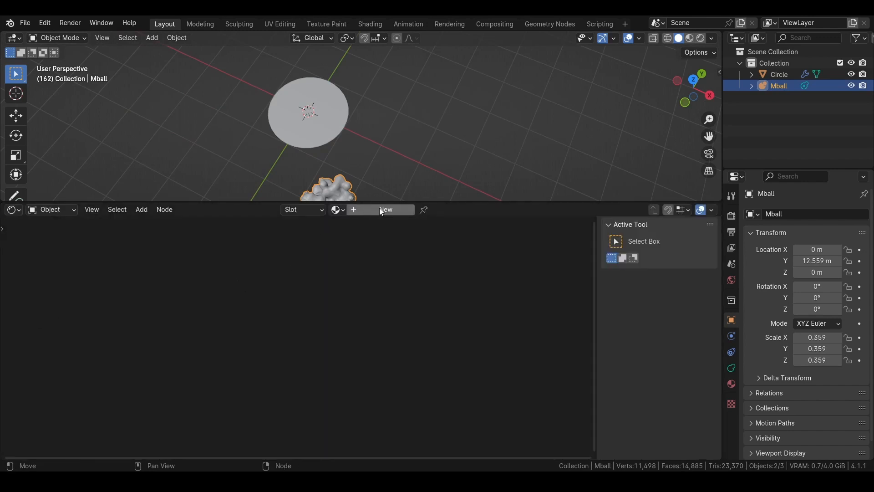
Replace Principled BSDF with a Glass BSDF at IOR 1.33 and add a Volume Scatter shader.
{"action": "left_click", "coordinate": [385, 209]}
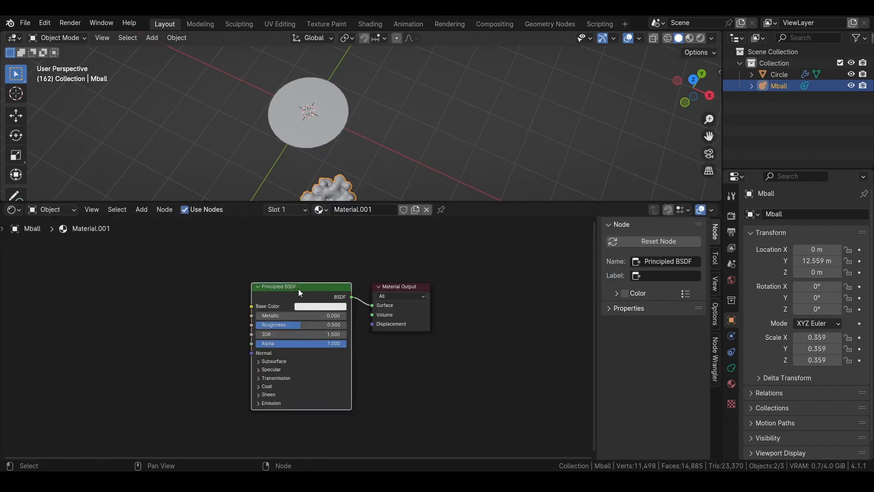
{"action": "type", "text": "g"}
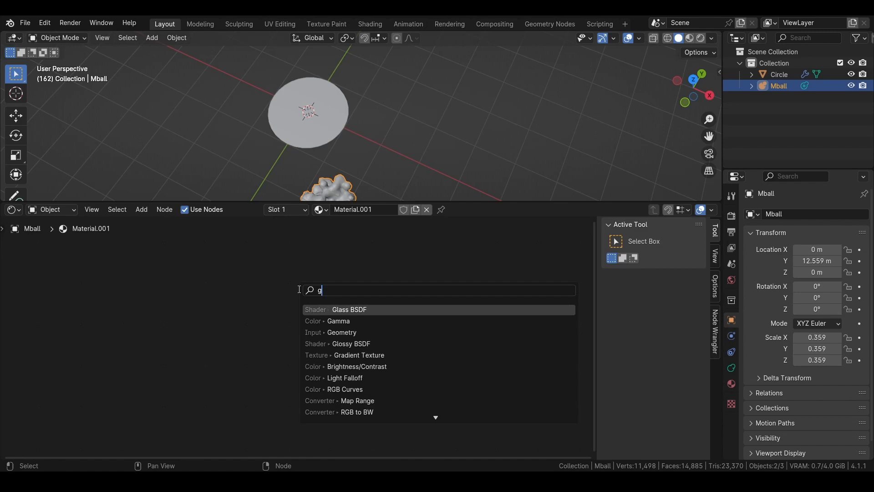
{"action": "left_click", "coordinate": [349, 310]}
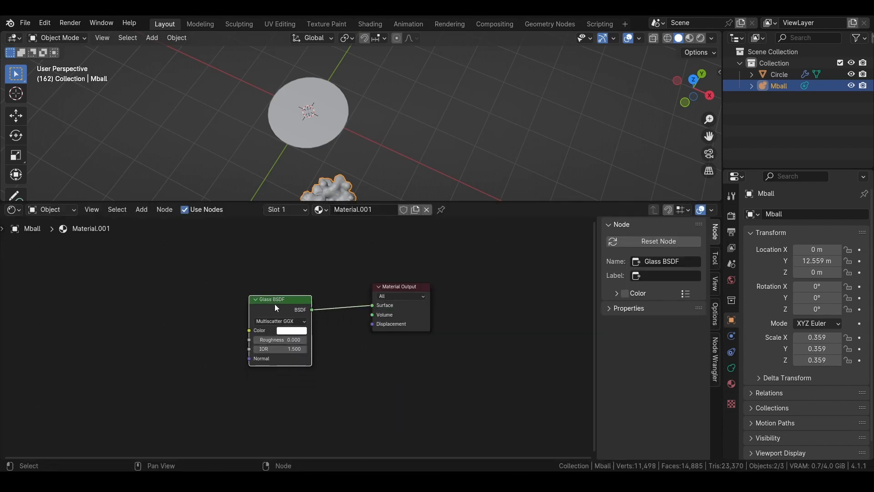
{"action": "left_click_drag", "start_coordinate": [271, 298], "coordinate": [247, 294]}
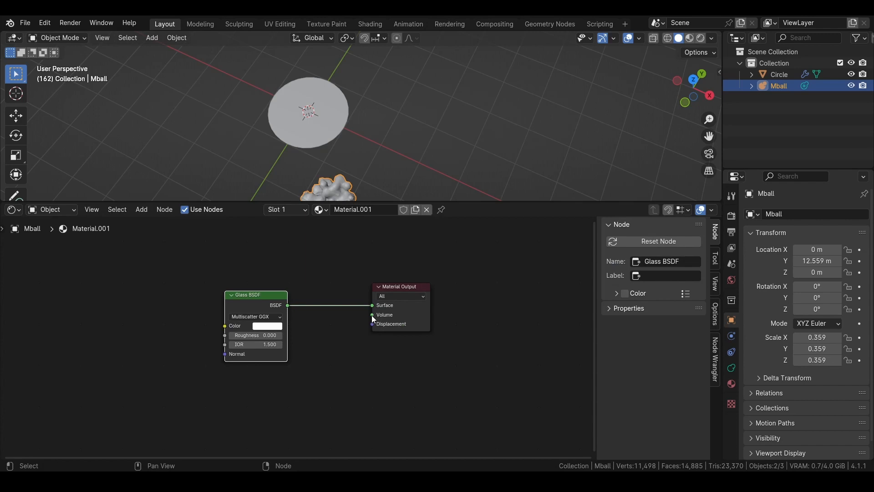
{"action": "type", "text": "vo"}
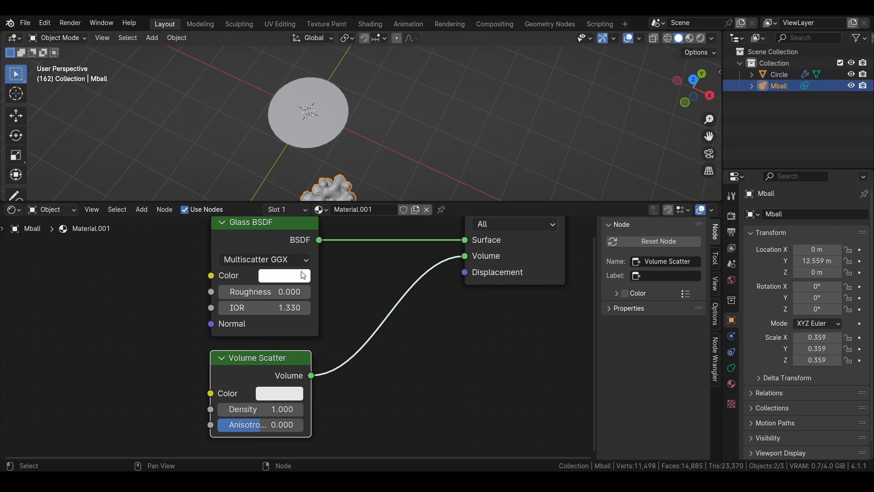
{"action": "left_click", "coordinate": [367, 392]}
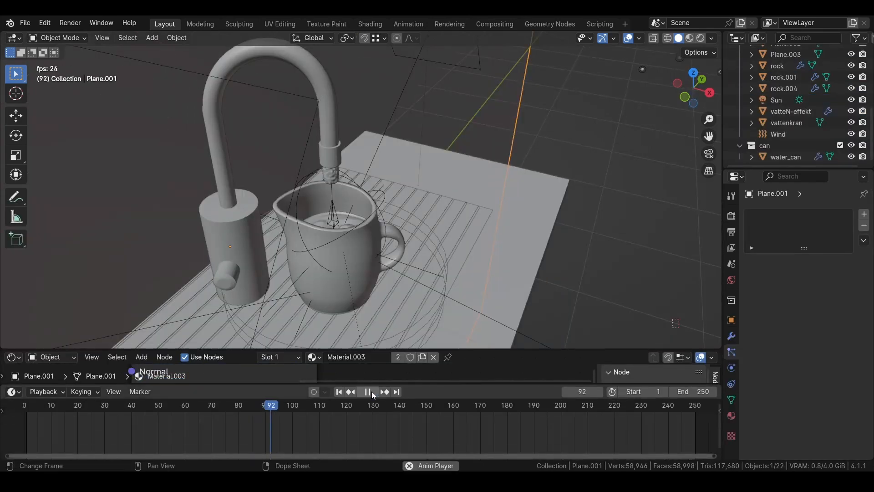
Stop playback, select vatteN-effekt, and raise its particle lifetime from 17 to 20.
{"action": "left_click", "coordinate": [367, 391]}
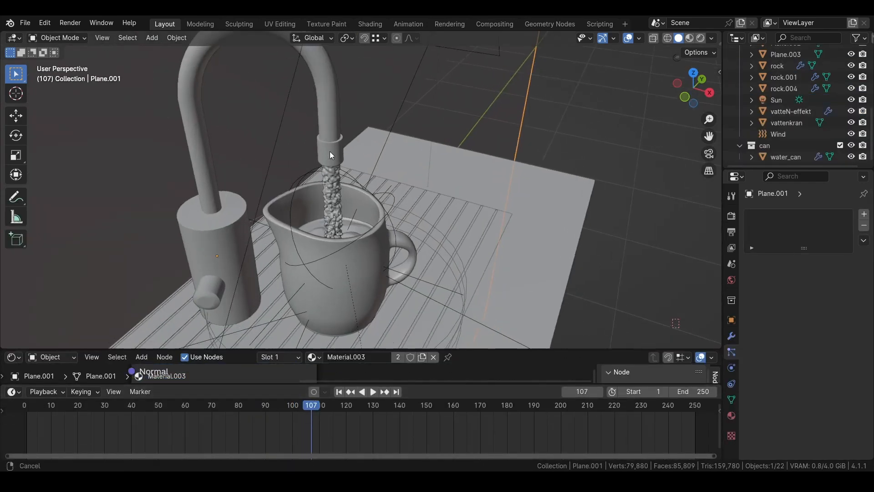
{"action": "left_click", "coordinate": [791, 111]}
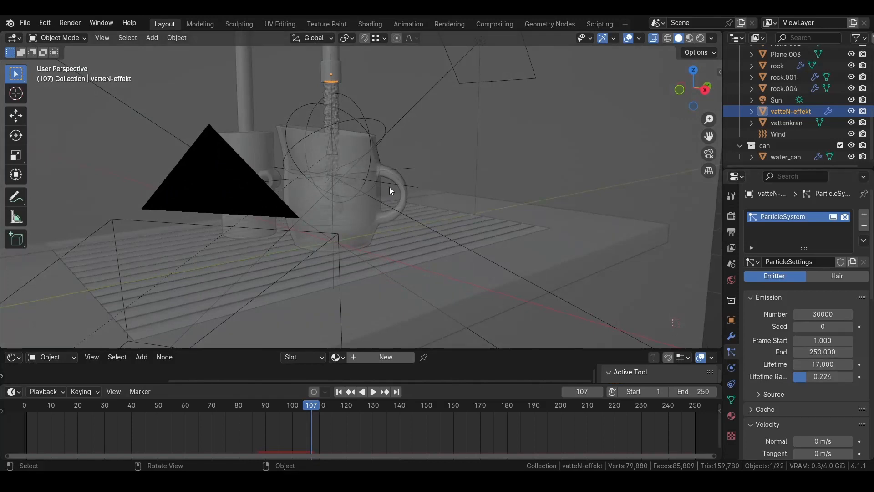
{"action": "double_click", "coordinate": [823, 364]}
{"action": "type", "text": "20.000"}
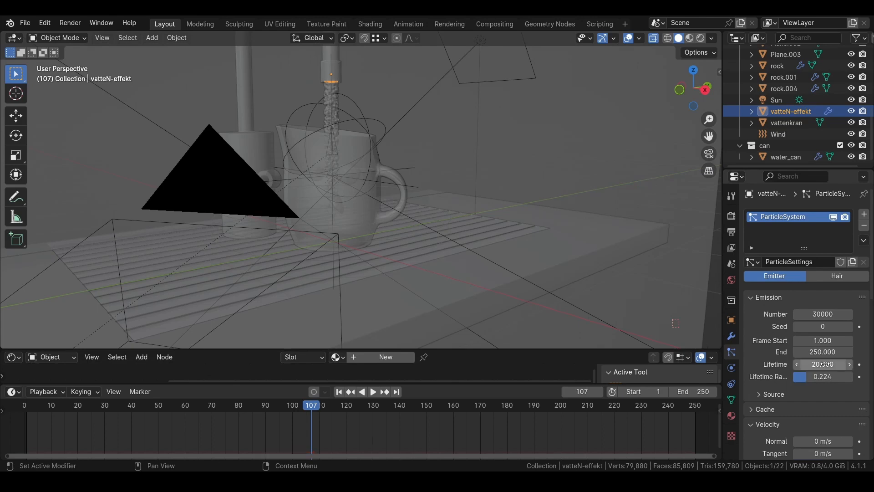
{"action": "left_click", "coordinate": [372, 391]}
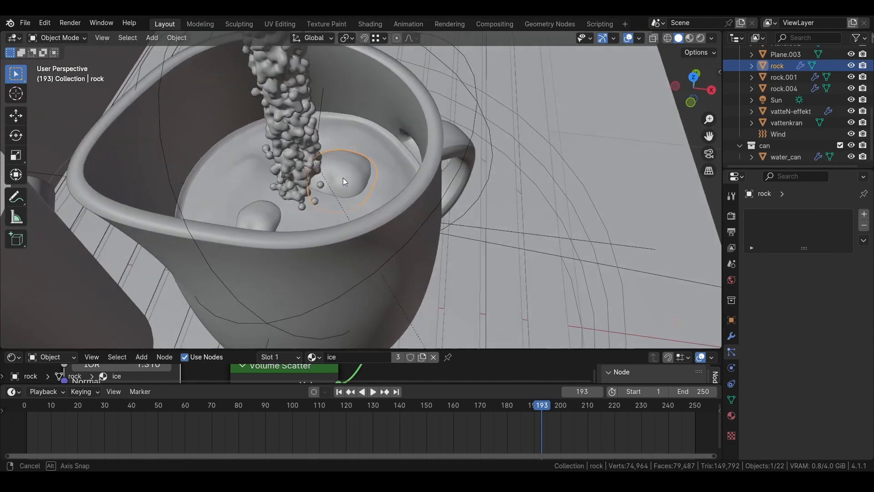
{"action": "left_click_drag", "start_coordinate": [345, 184], "coordinate": [360, 179]}
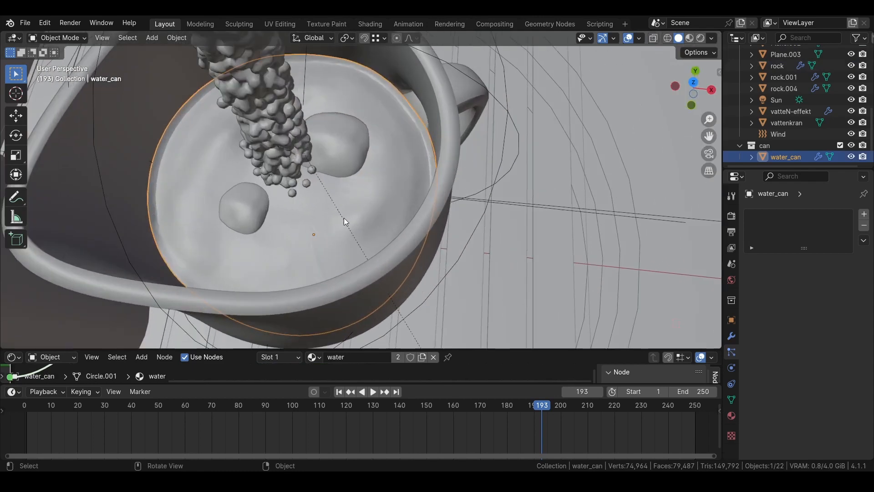
{"action": "left_click_drag", "start_coordinate": [343, 221], "coordinate": [246, 127]}
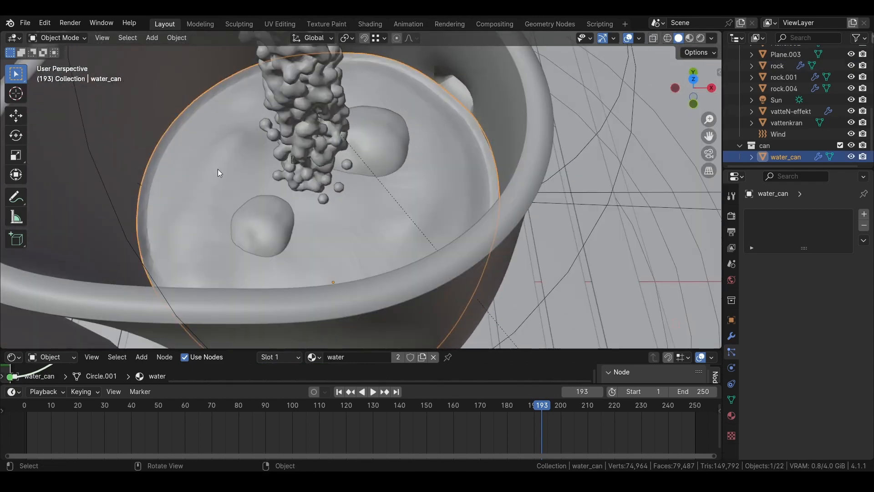
{"action": "left_click", "coordinate": [58, 37]}
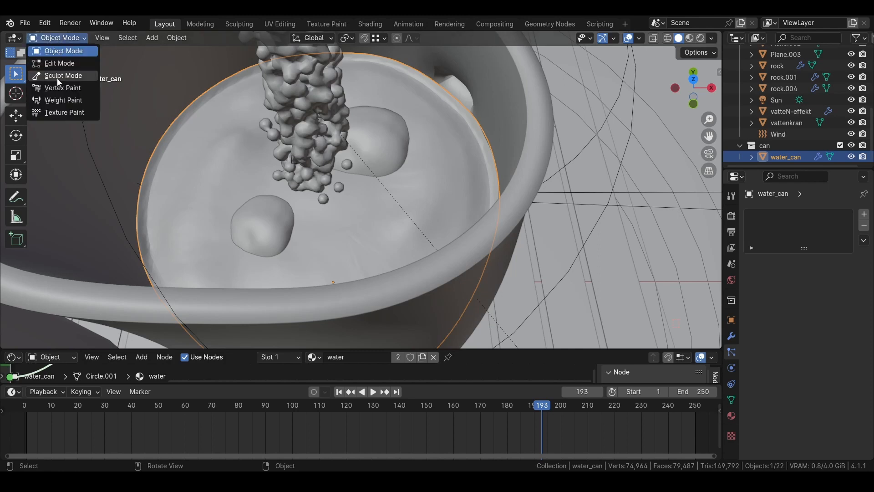
{"action": "left_click", "coordinate": [63, 76]}
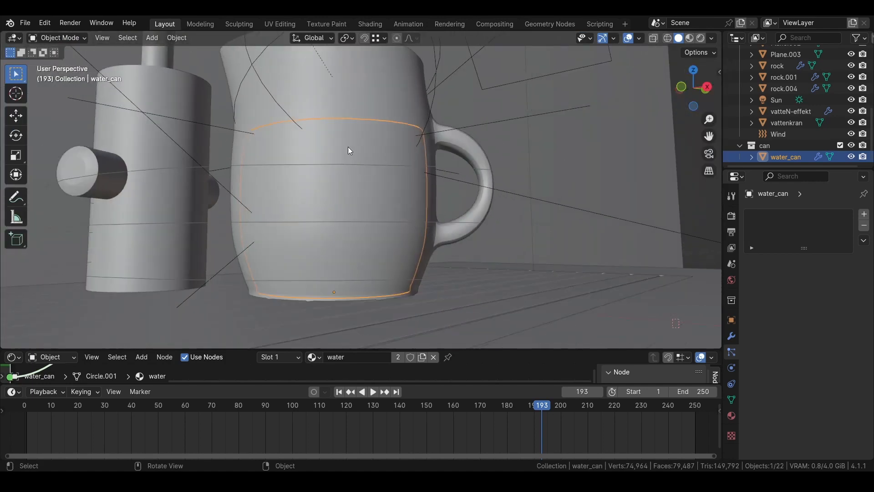
{"action": "left_click_drag", "start_coordinate": [348, 150], "coordinate": [516, 226]}
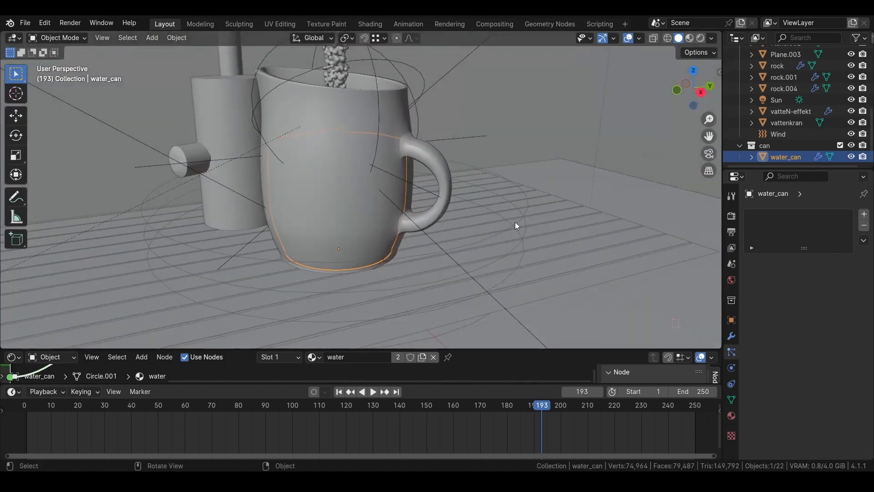
{"action": "left_click", "coordinate": [778, 134]}
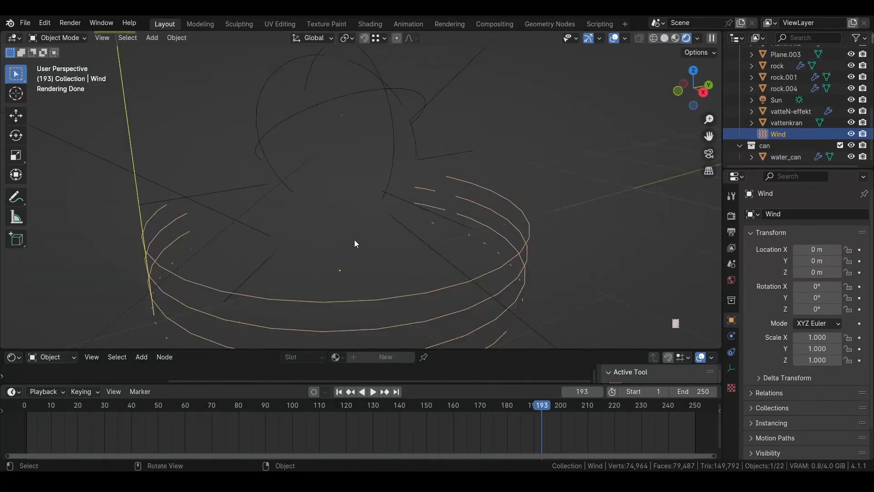
Orbit the view around the dark rendered preview of the scene.
{"action": "left_click_drag", "start_coordinate": [355, 243], "coordinate": [357, 195]}
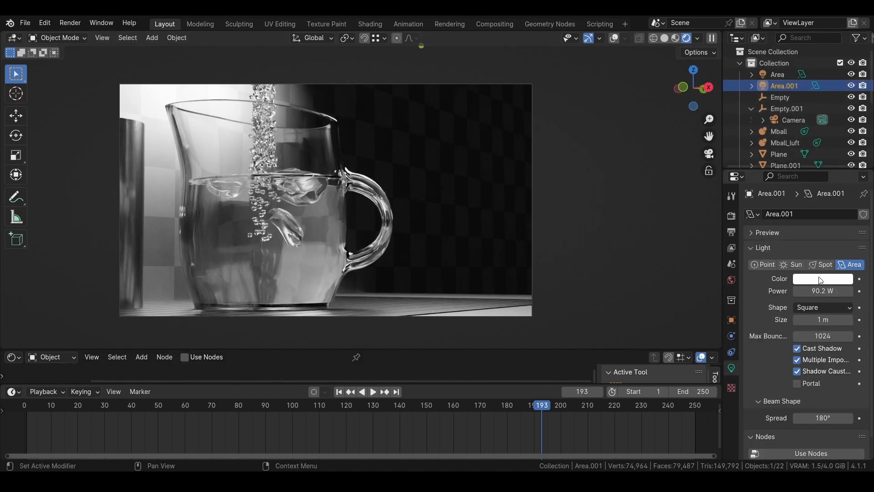
Check Area.001's light colour and 90.2 W power, then select the backdrop plane.
{"action": "left_click", "coordinate": [822, 279]}
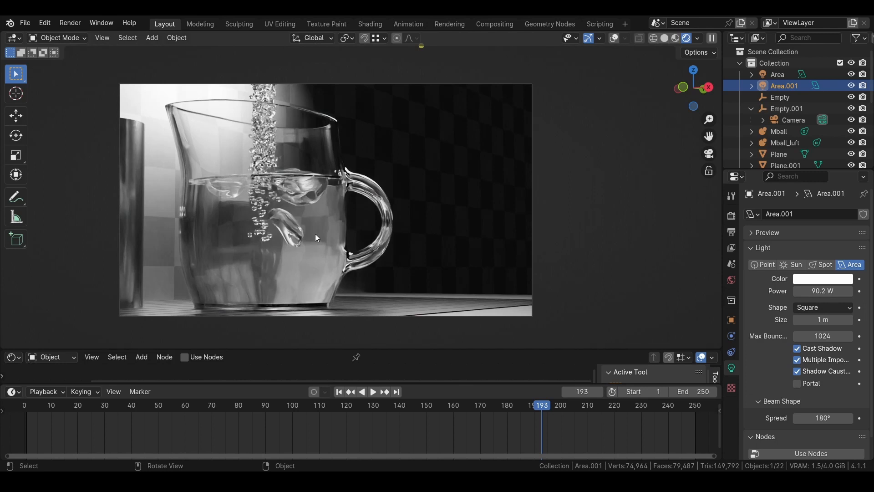
{"action": "mouse_move", "coordinate": [310, 197]}
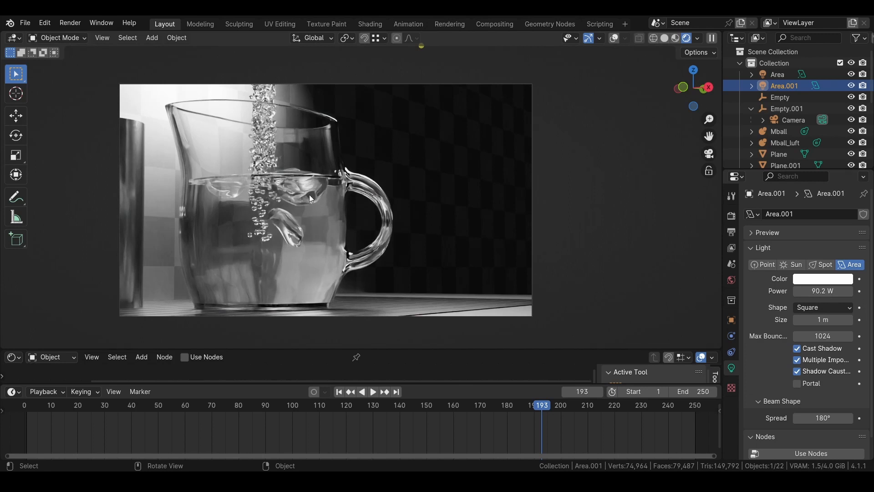
{"action": "left_click", "coordinate": [785, 165]}
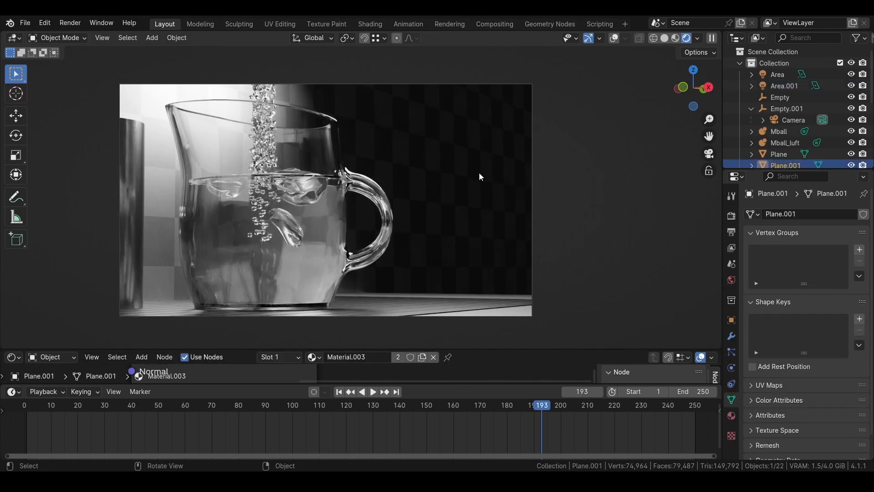